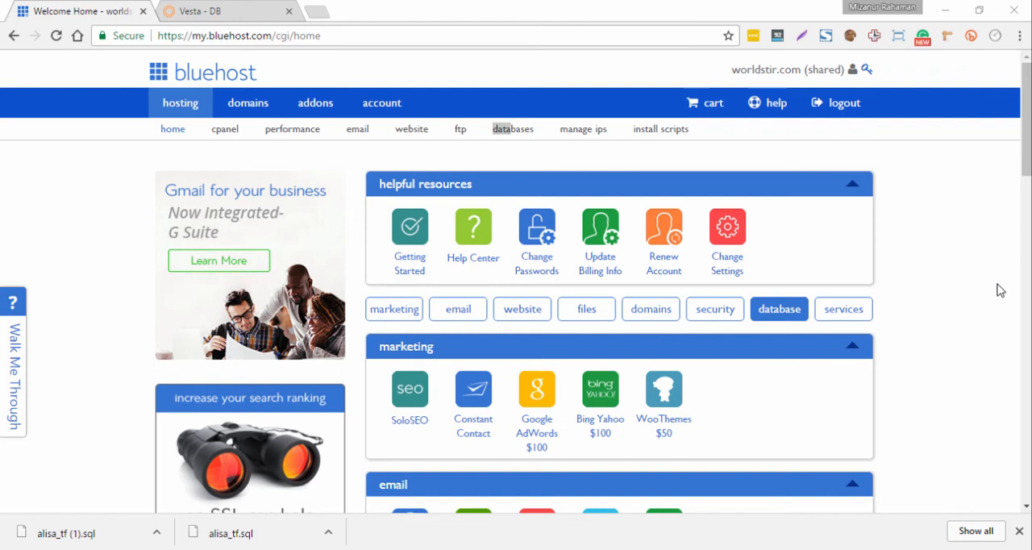
Search the Bluehost hosting page for 'phpmy' / 'php' to locate the phpMyAdmin database tool
scroll(down, 3)
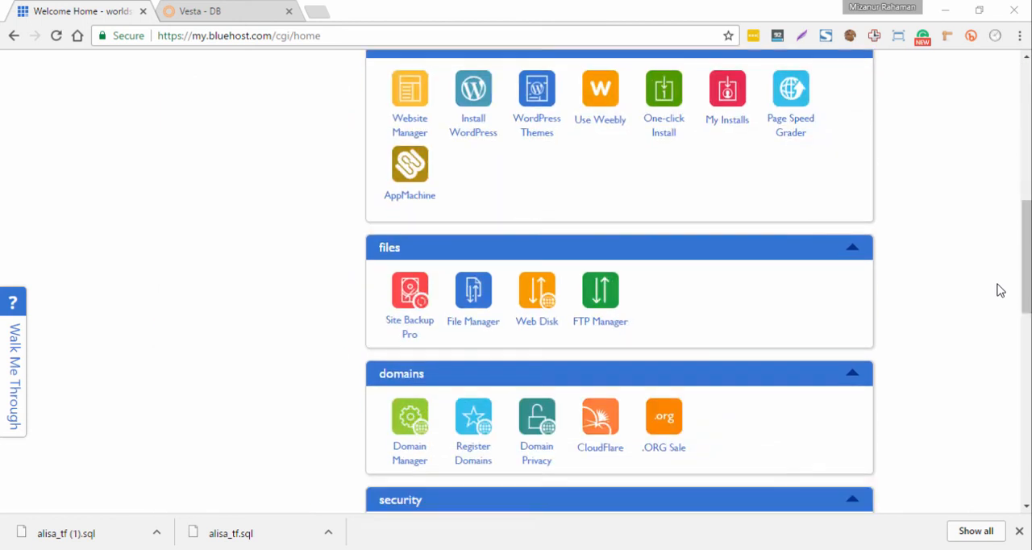
scroll(up, 3)
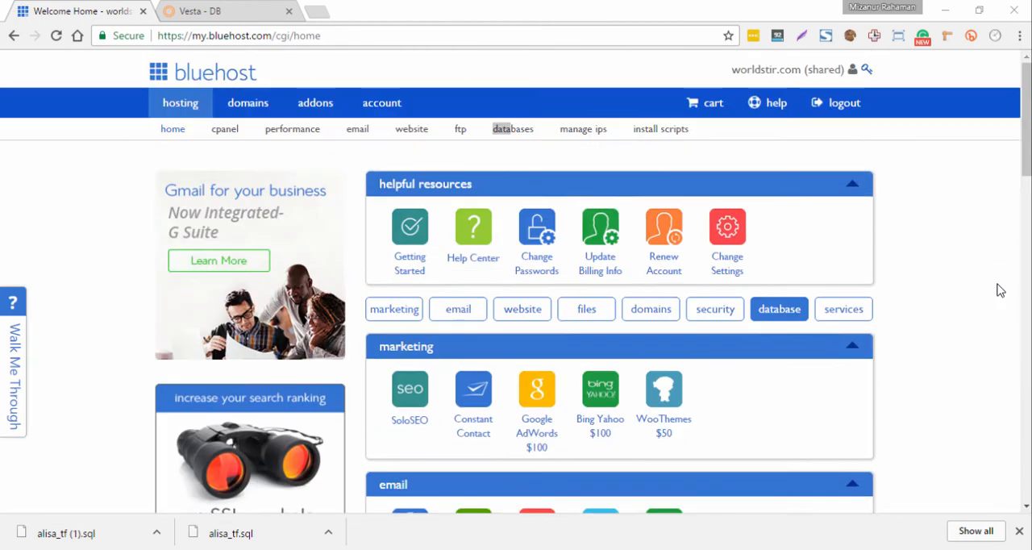
scroll(down, 3)
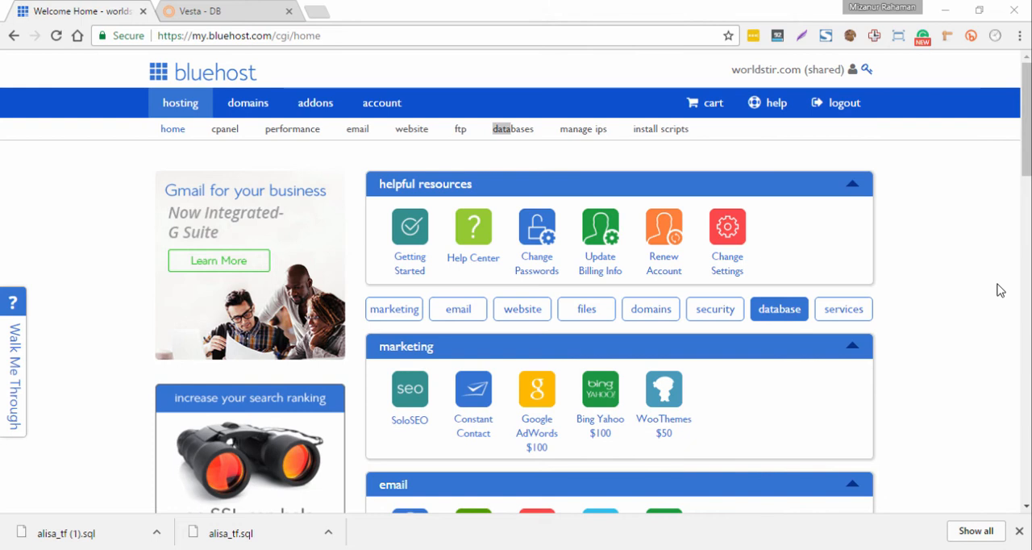
mouse_move(958, 297)
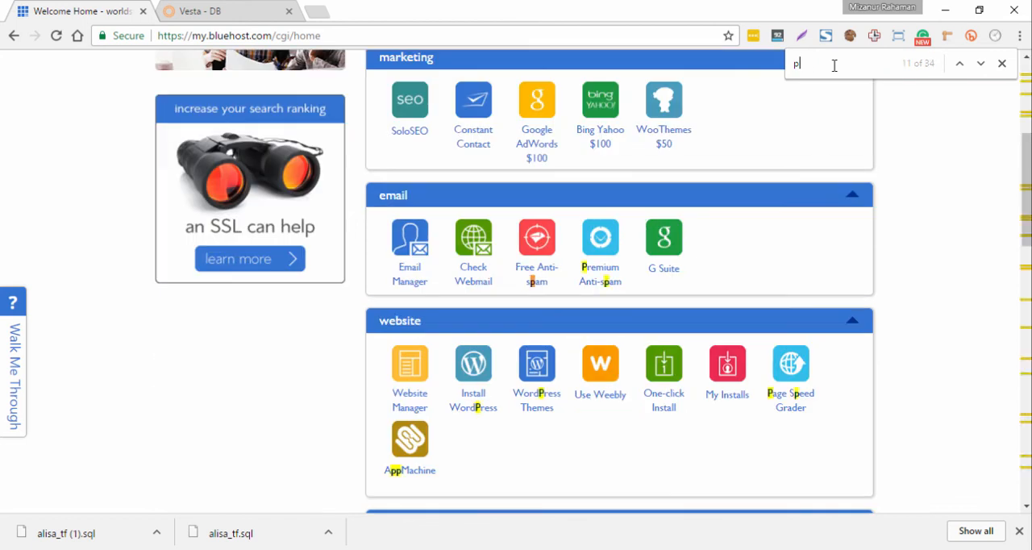
text(phpmy)
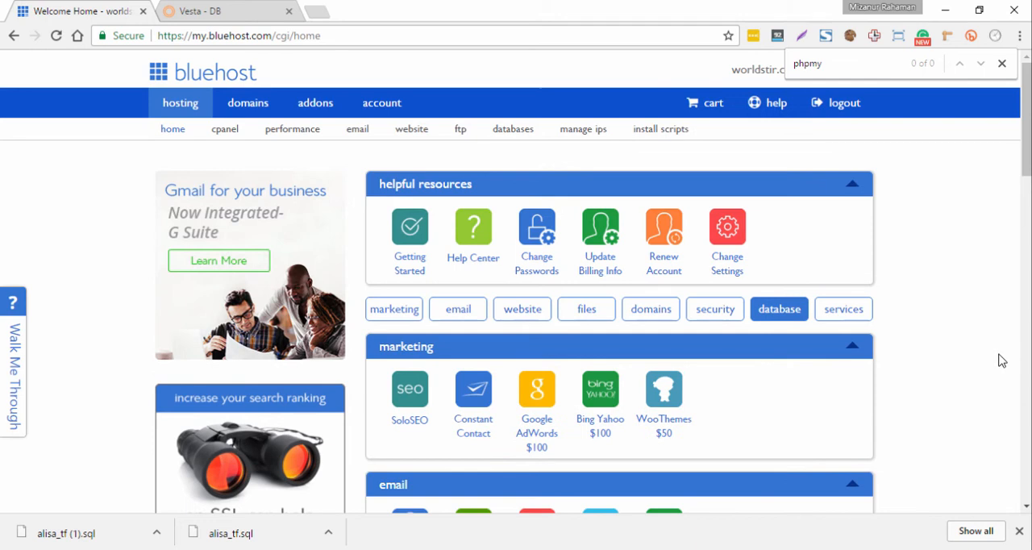
mouse_move(965, 358)
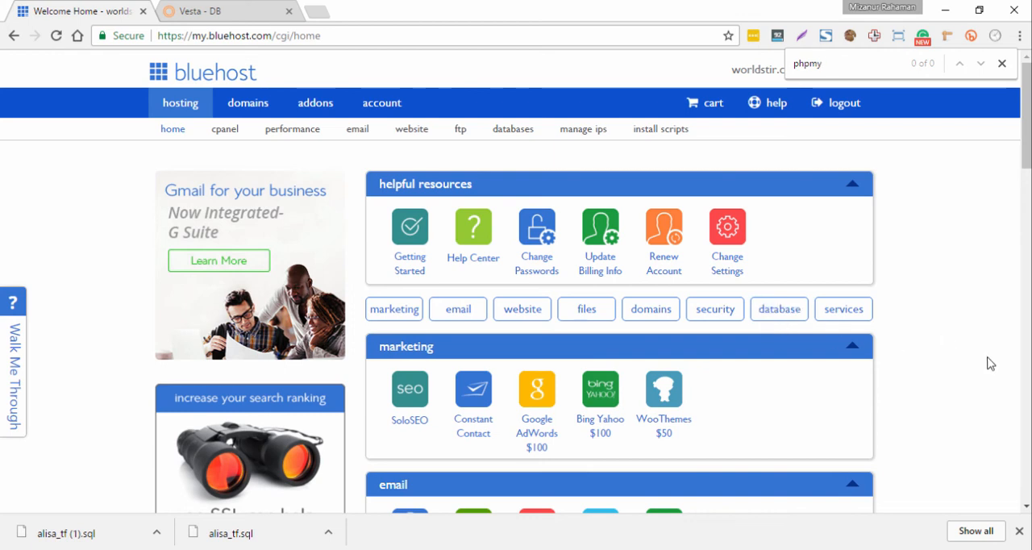
mouse_move(997, 382)
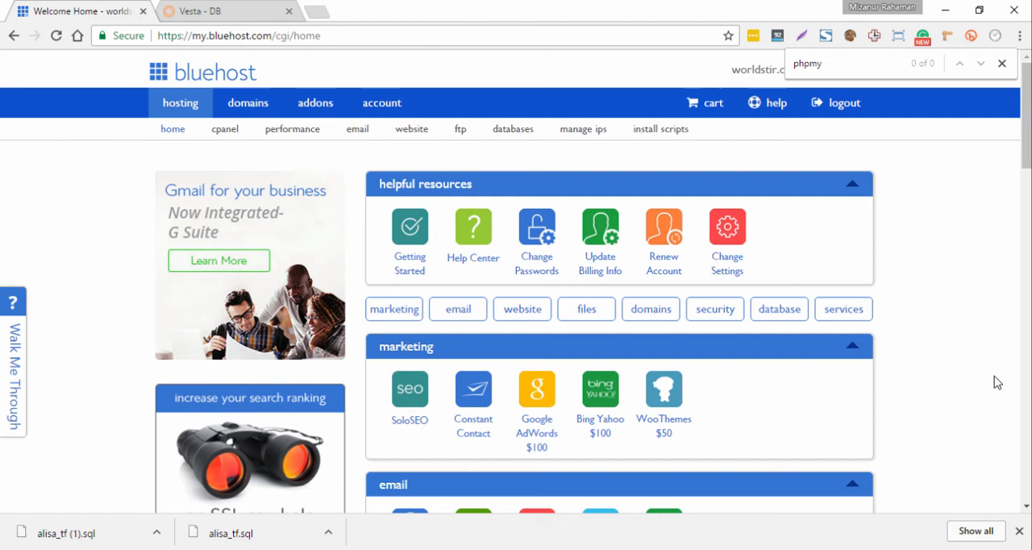
scroll(down, 3)
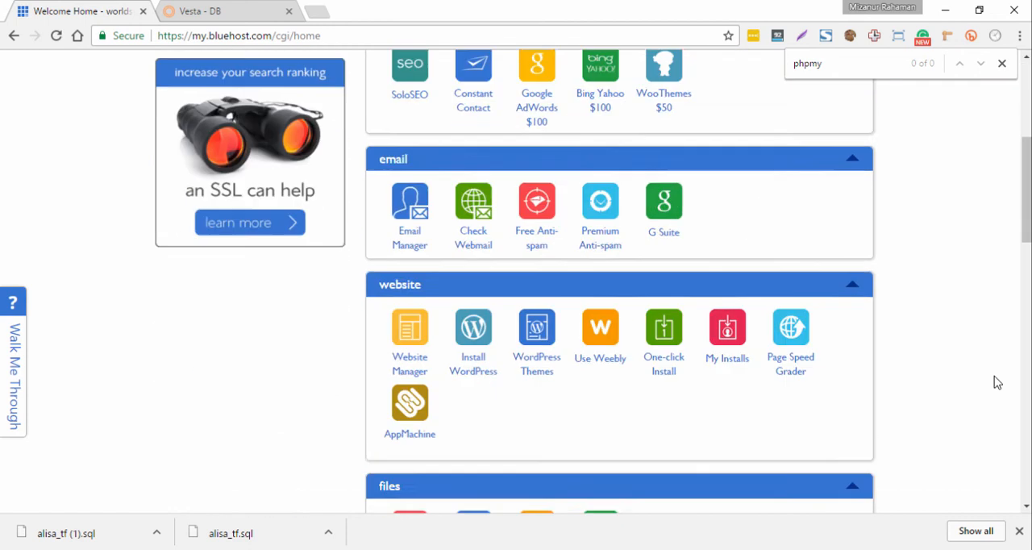
scroll(down, 3)
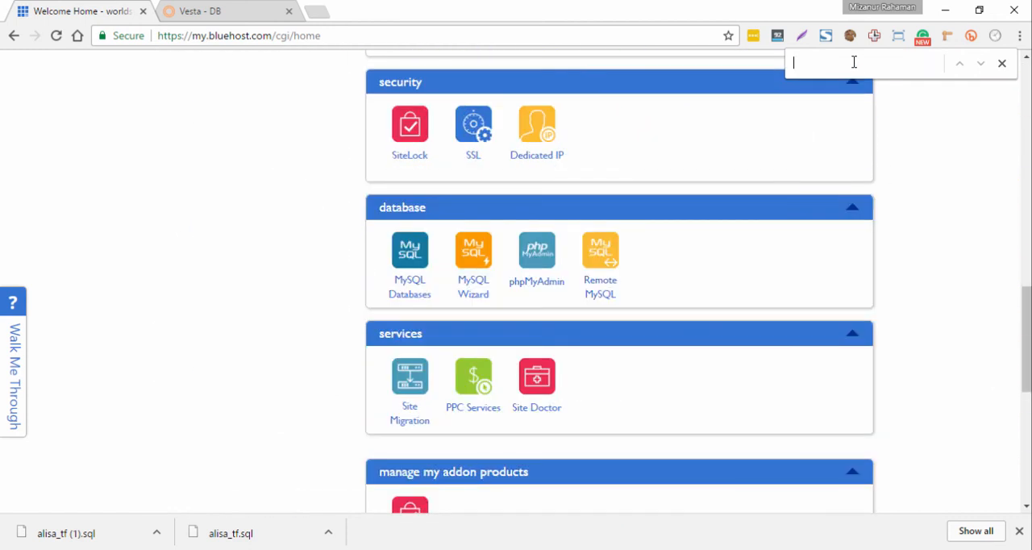
text(php)
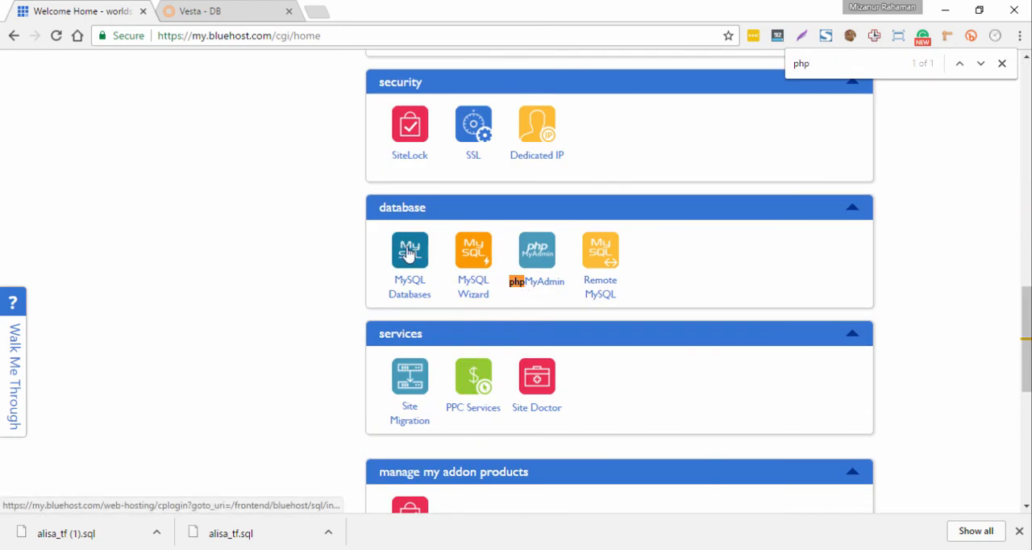
mouse_move(532, 297)
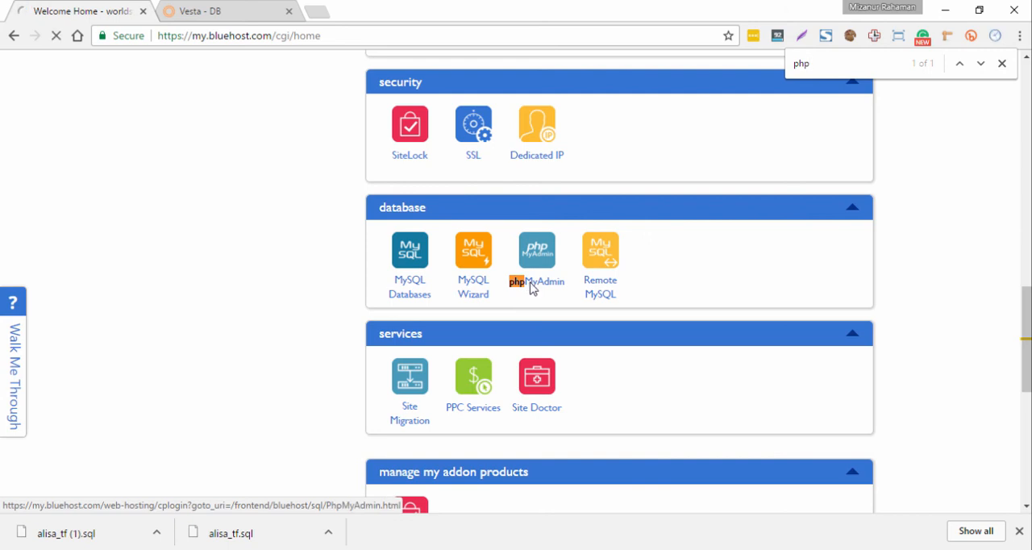
Launch phpMyAdmin from the dashboard's database section, showing the worldsti_tf database
click(535, 250)
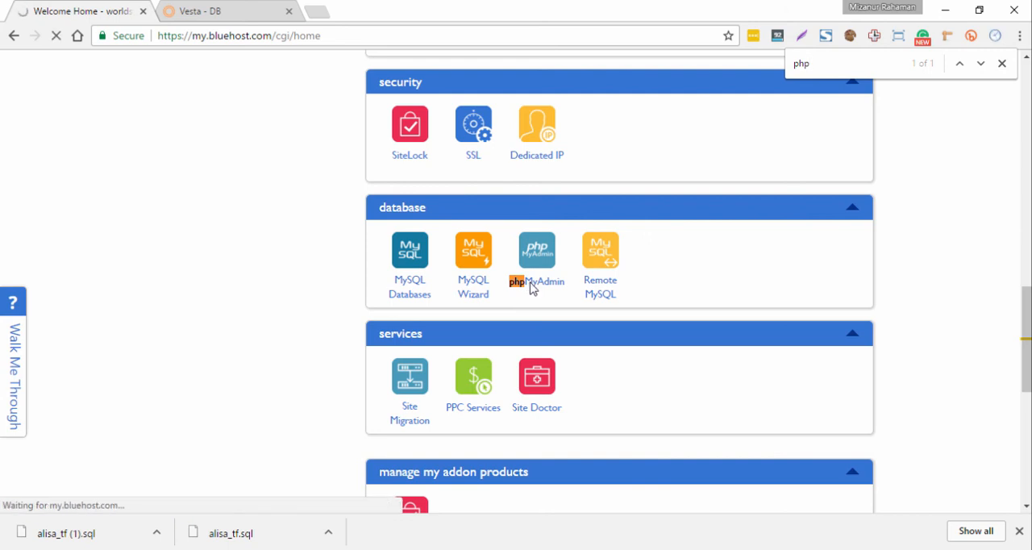
click(536, 250)
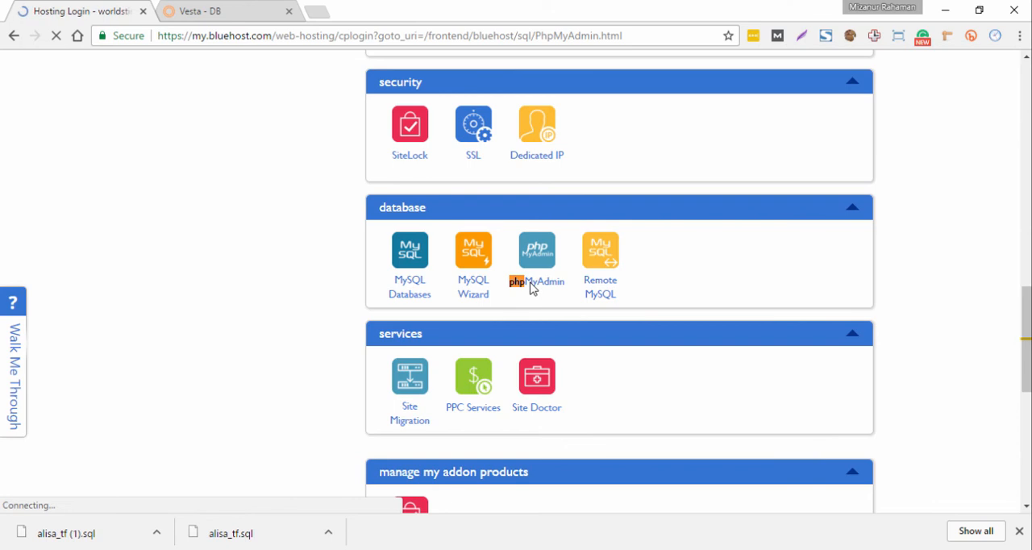
click(535, 250)
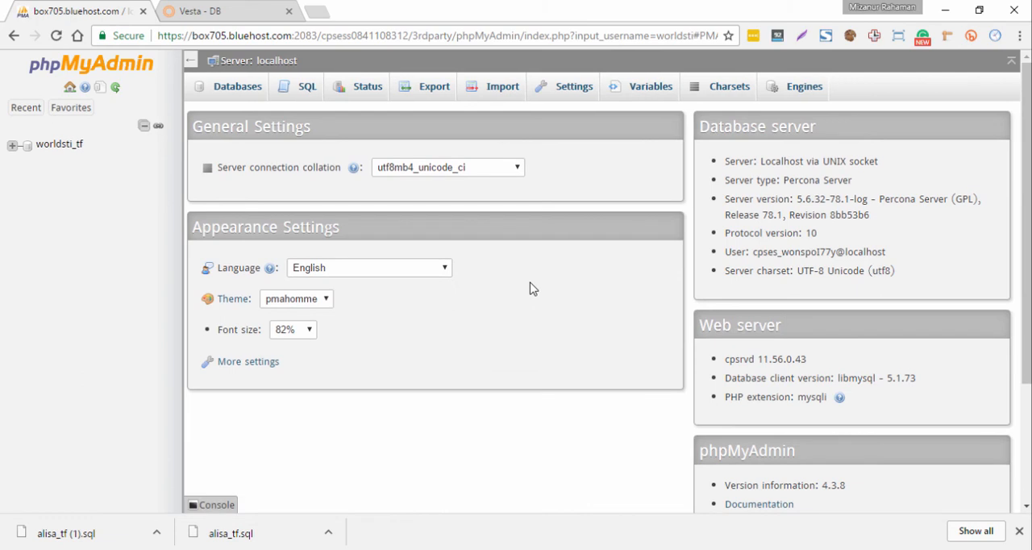
Select the worldsti_tf database and go to its Import page
click(58, 143)
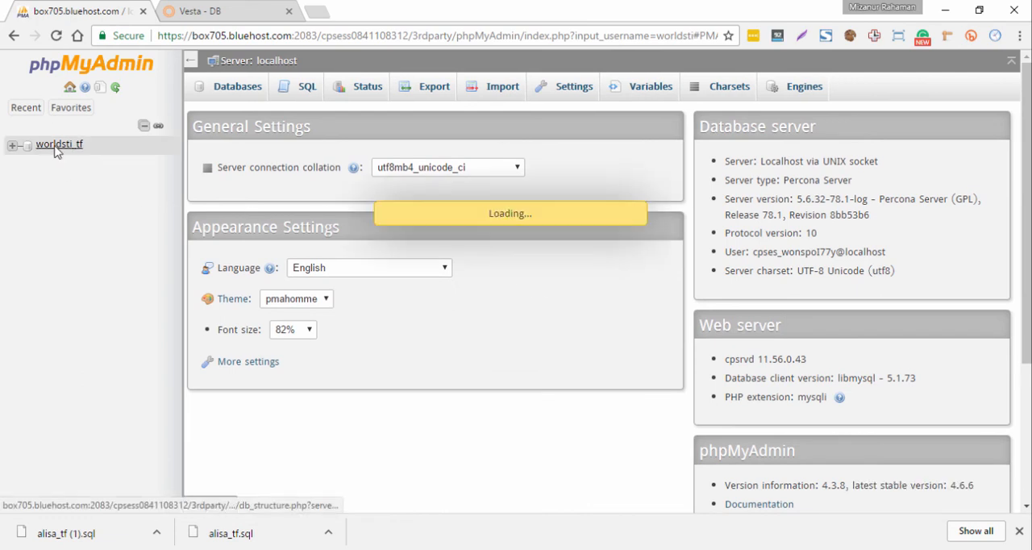
click(58, 143)
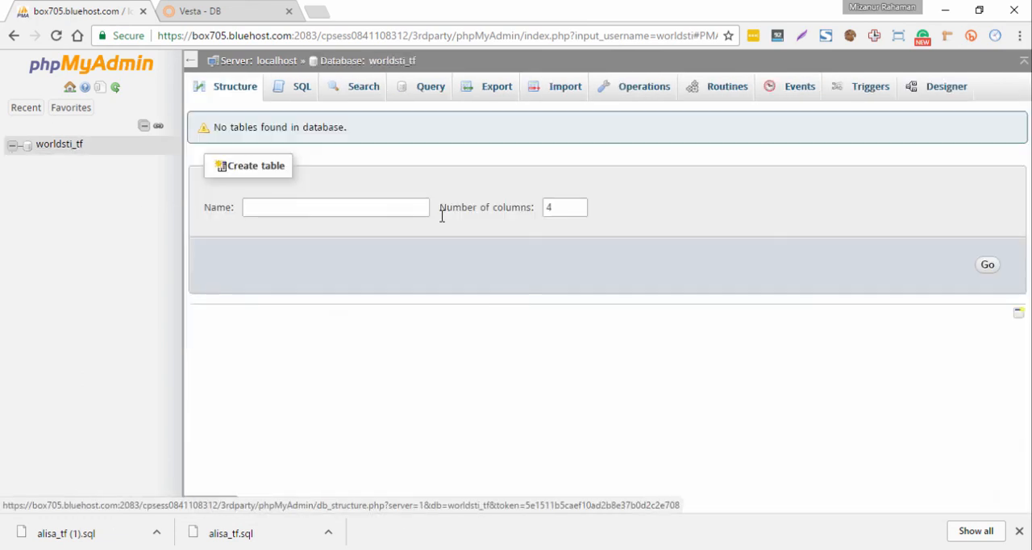
click(564, 87)
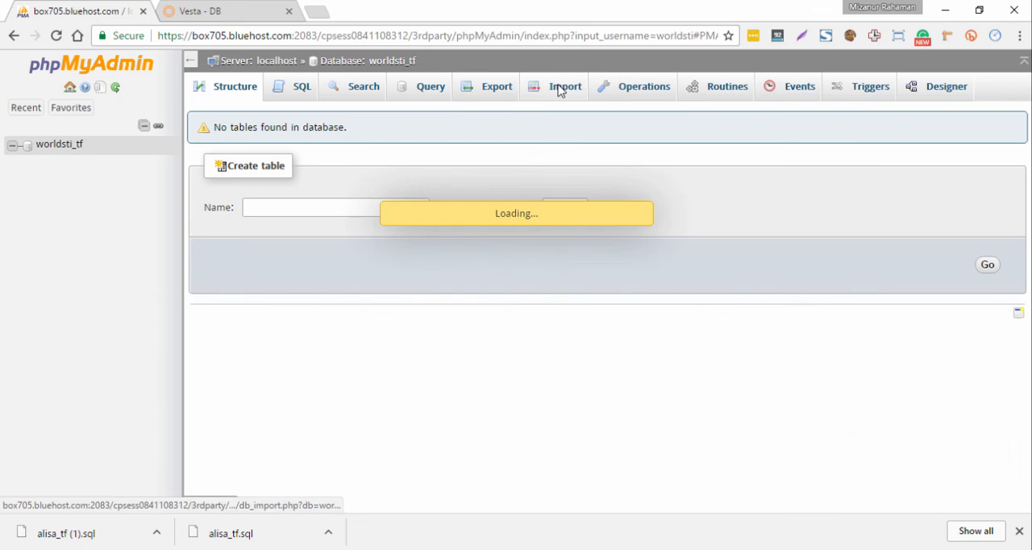
click(564, 87)
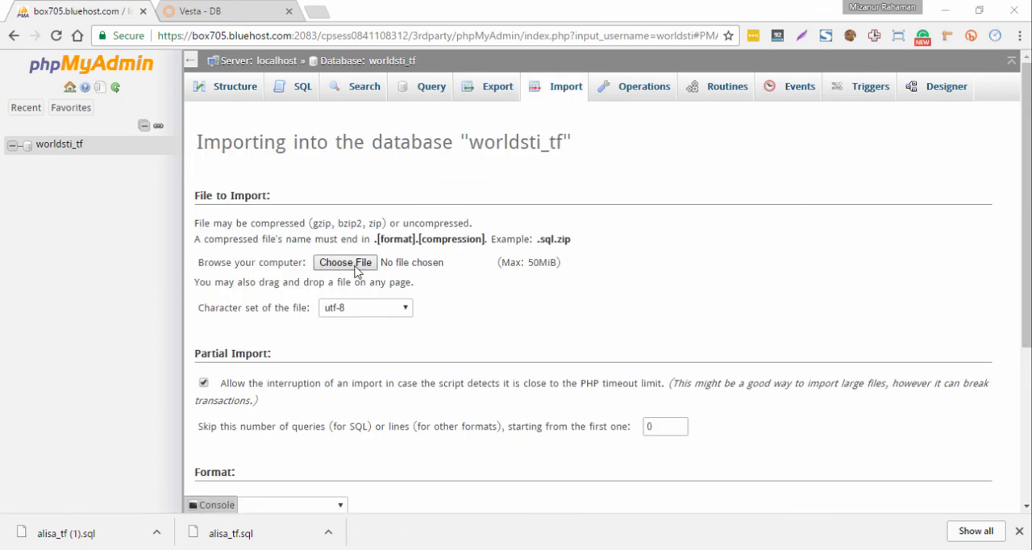
Choose alisa_tf.sql as the import file and start the import with Go
click(346, 262)
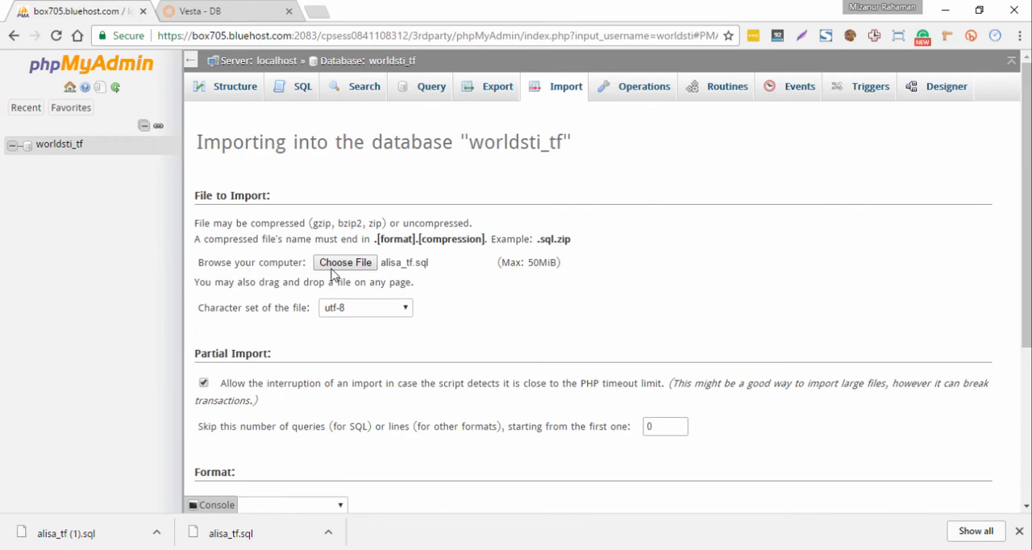
mouse_move(439, 285)
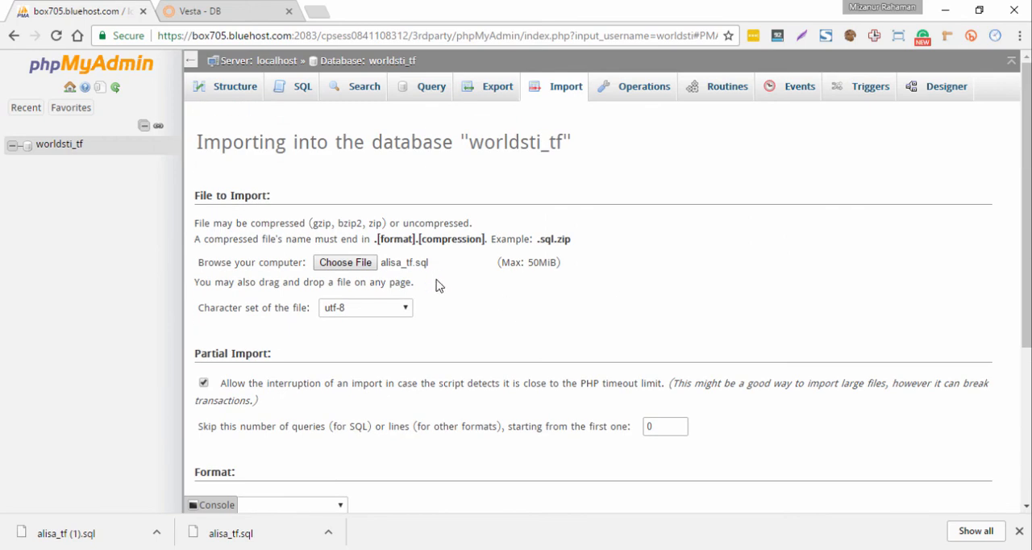
scroll(down, 3)
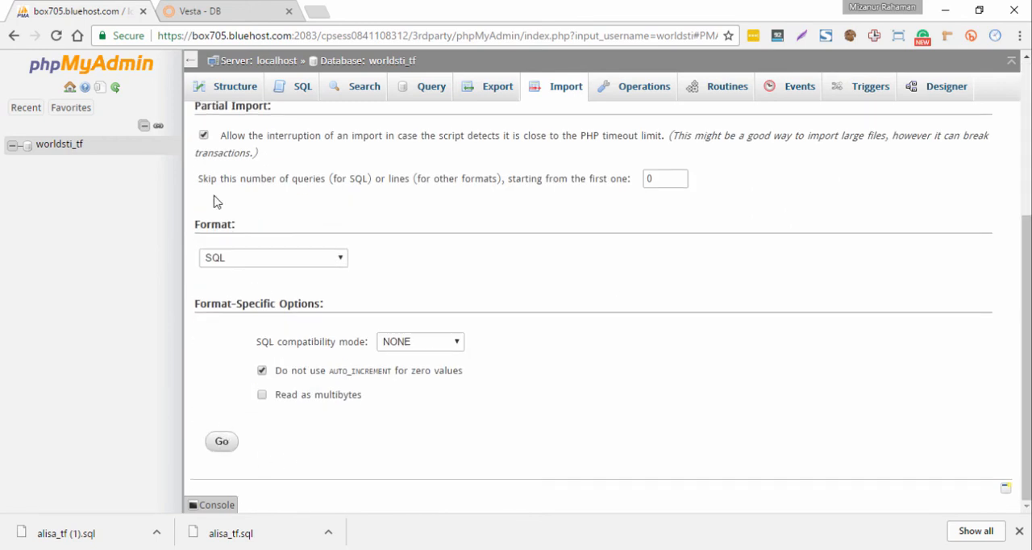
click(221, 442)
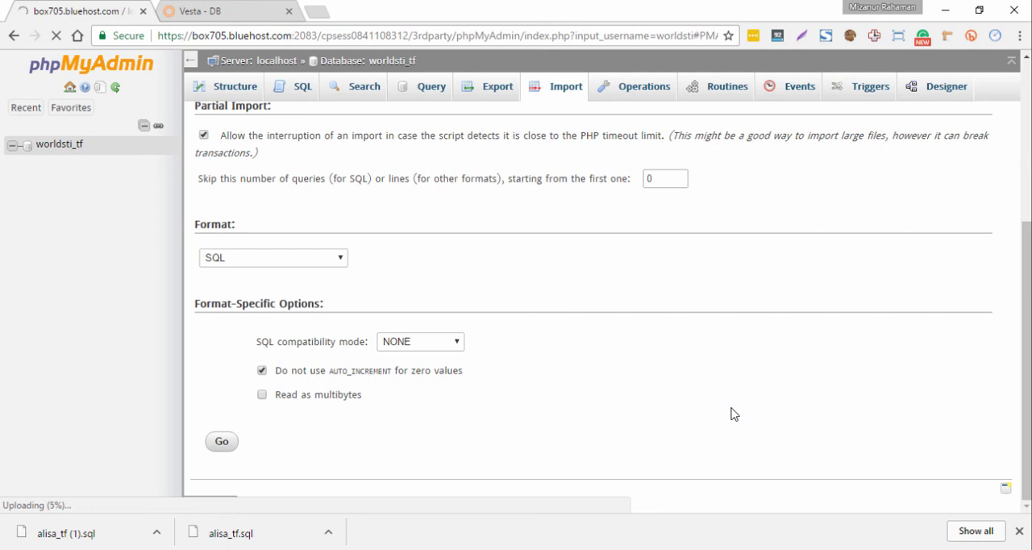
Let the alisa_tf.sql import complete, executing 328 queries successfully
click(221, 441)
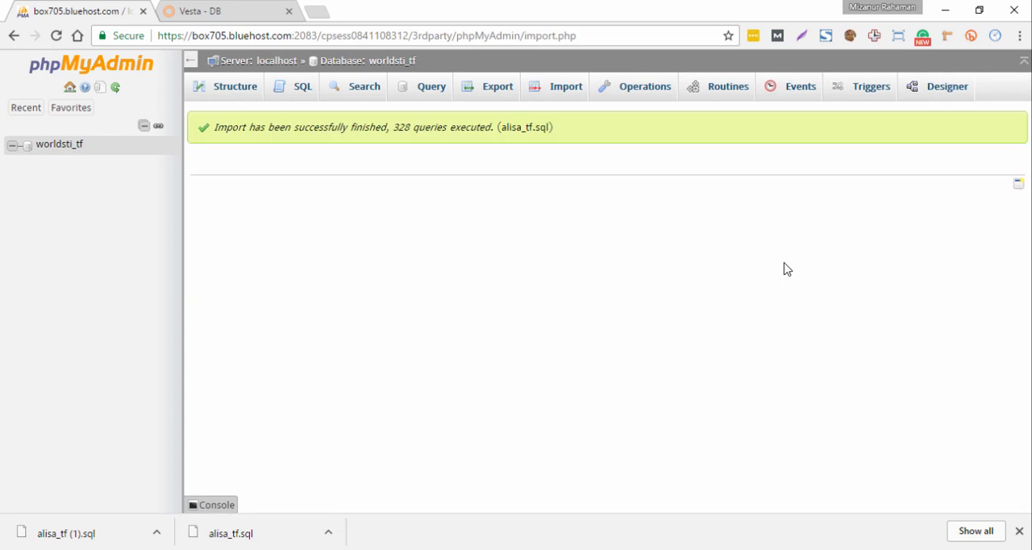
mouse_move(406, 251)
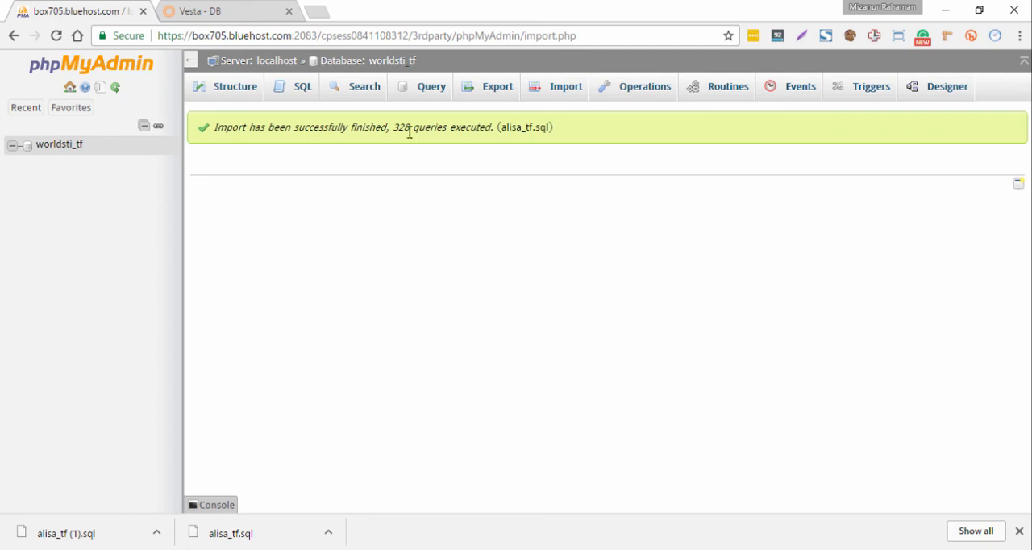
mouse_move(458, 134)
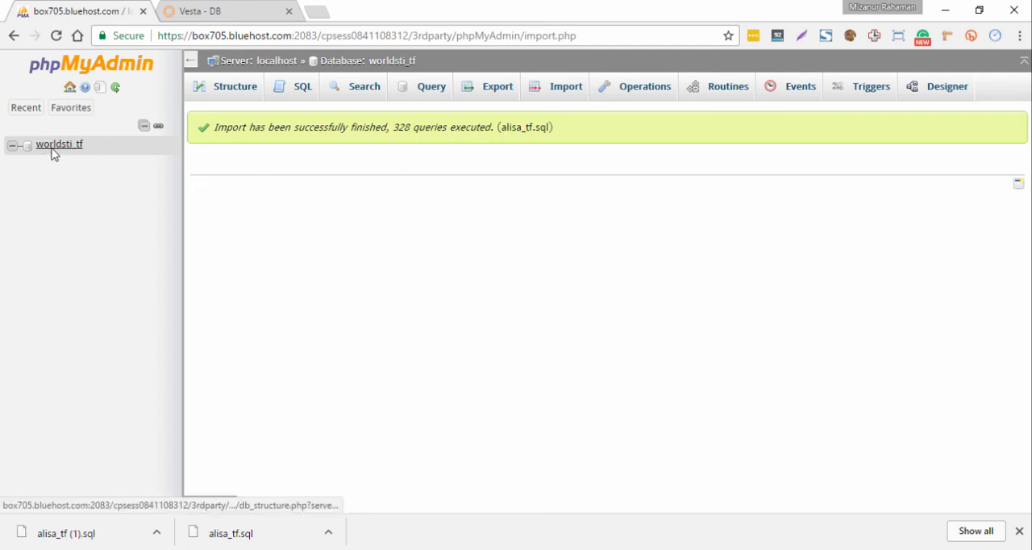
View worldsti_tf's structure listing the 37 imported tables, including tf_woocommerce ones
click(58, 144)
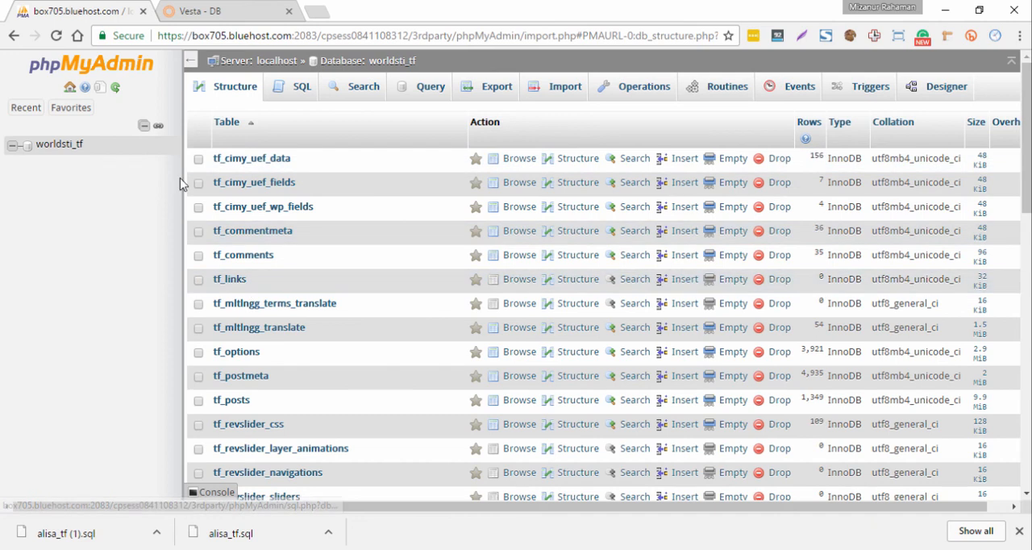
scroll(down, 3)
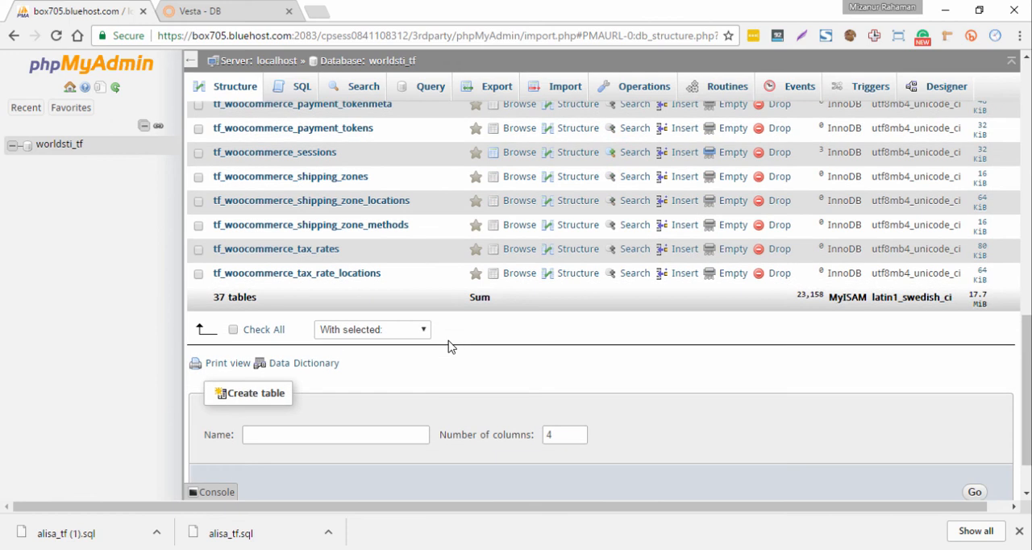
mouse_move(503, 364)
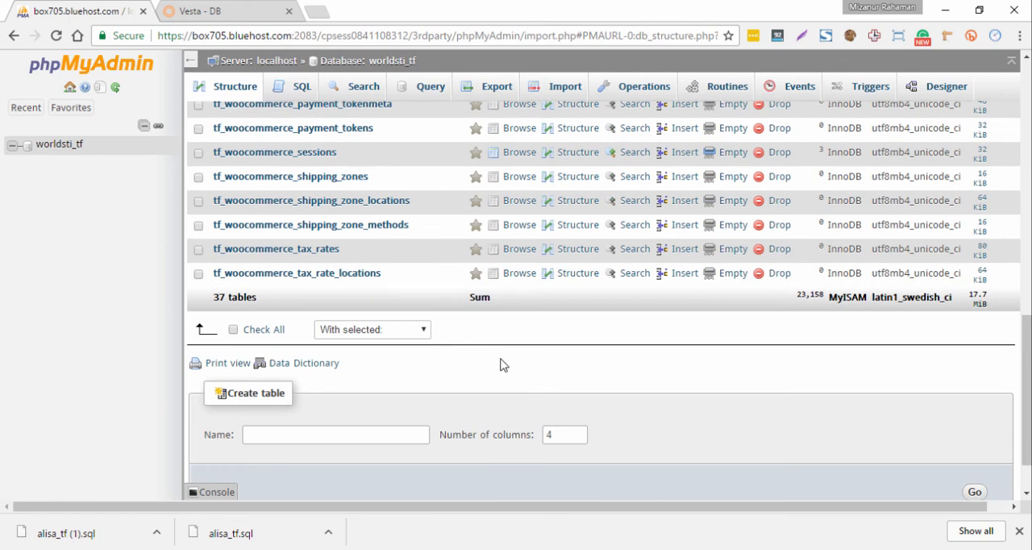